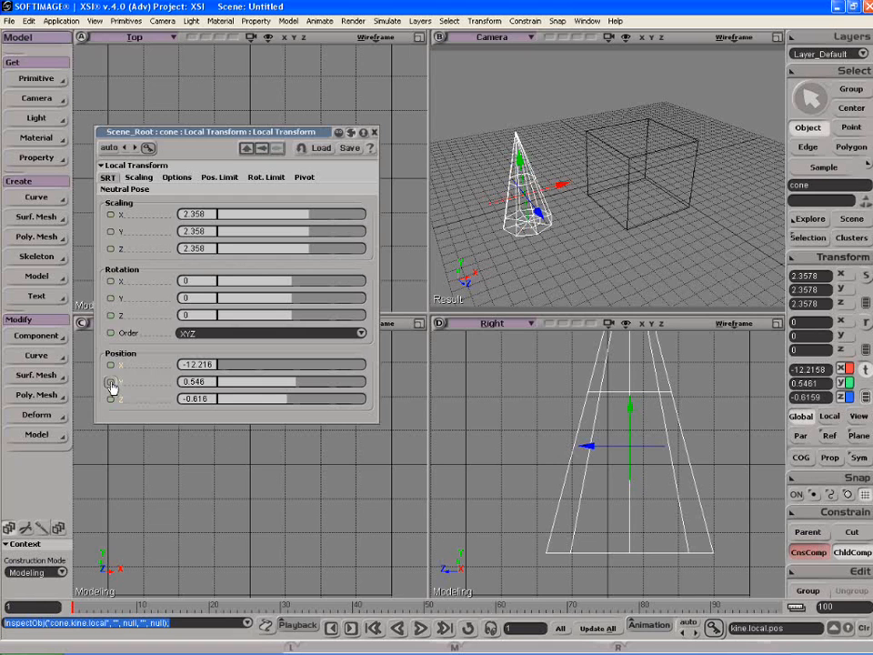
Step: Open the Expression Editor on the cone's Position Y parameter, currently 0.546057
{"action": "right_click", "coordinate": [111, 381]}
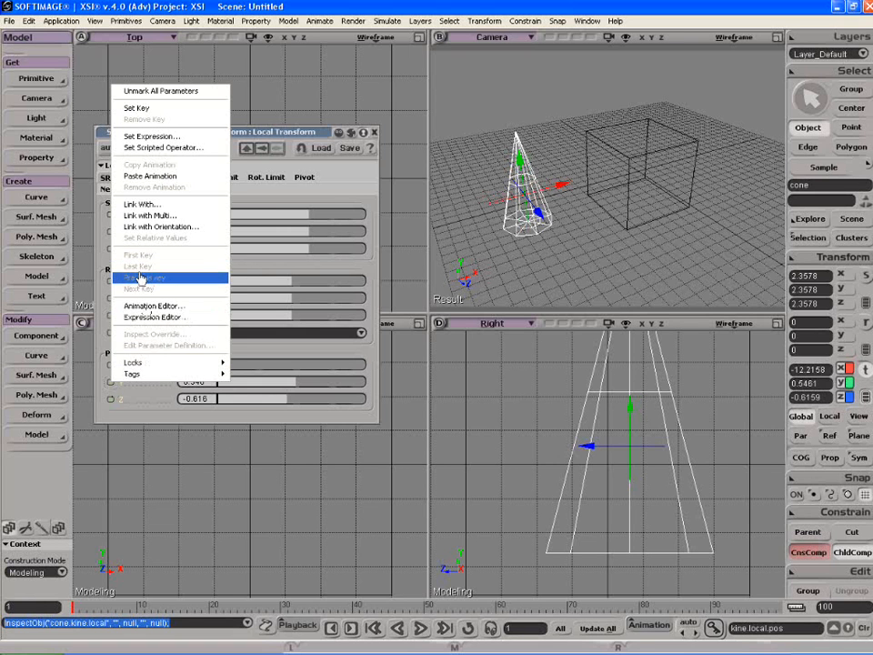
{"action": "left_click", "coordinate": [155, 316]}
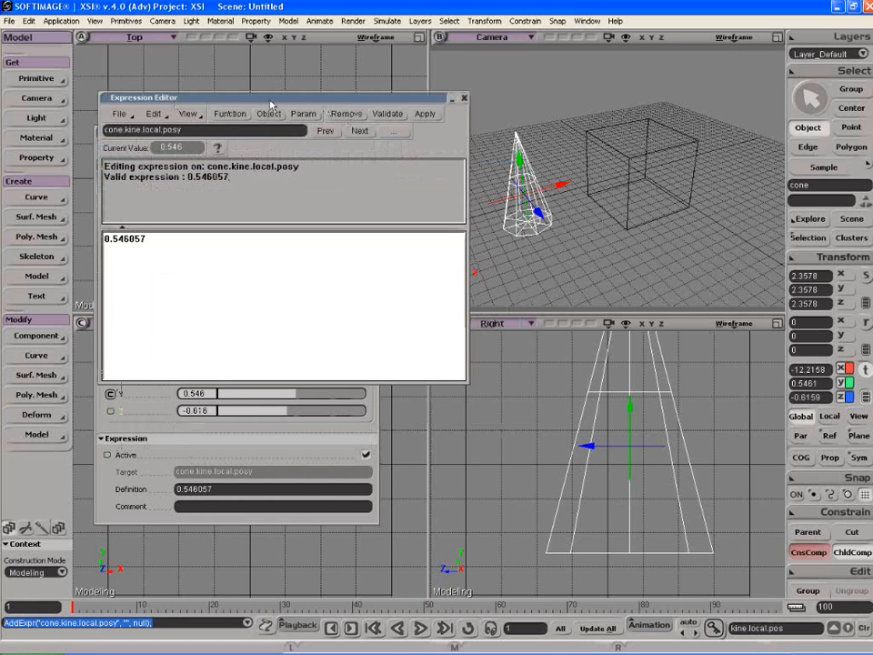
Step: Replace the cone's Y constant with cube.kine.local.posy, then validate and apply
{"action": "left_click", "coordinate": [269, 113]}
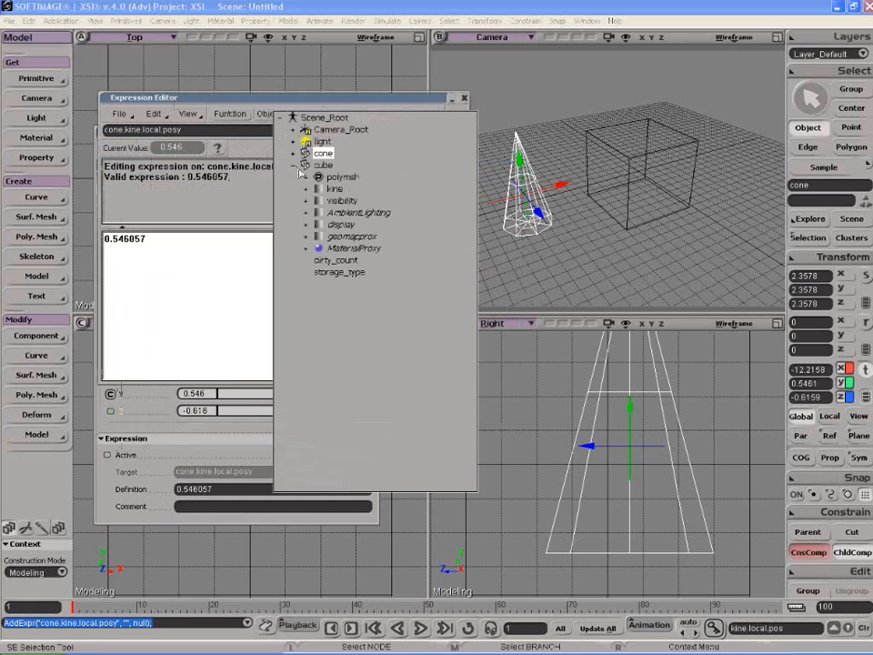
{"action": "left_click", "coordinate": [316, 188]}
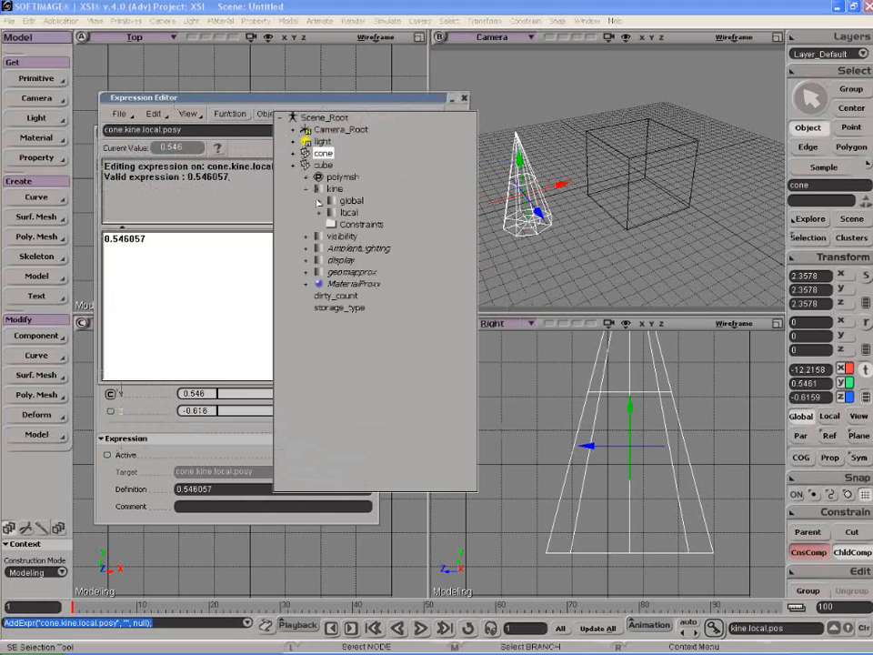
{"action": "left_click", "coordinate": [319, 212]}
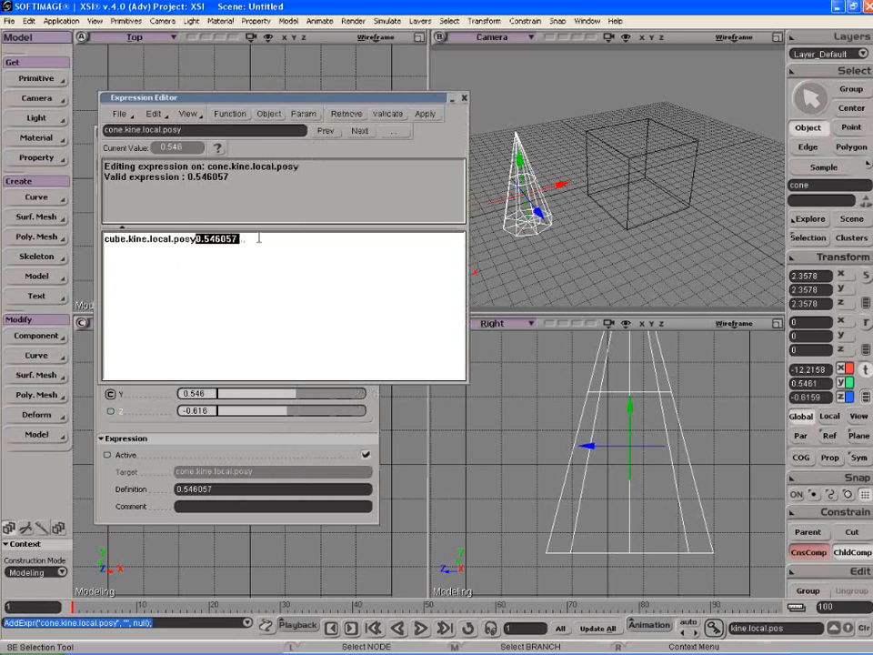
{"action": "left_click", "coordinate": [388, 114]}
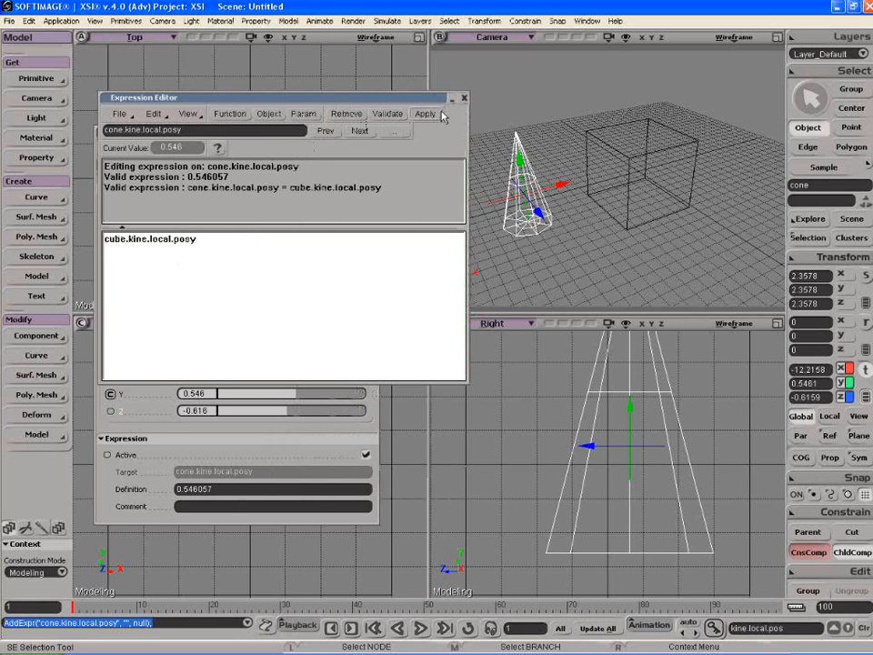
{"action": "left_click", "coordinate": [423, 113]}
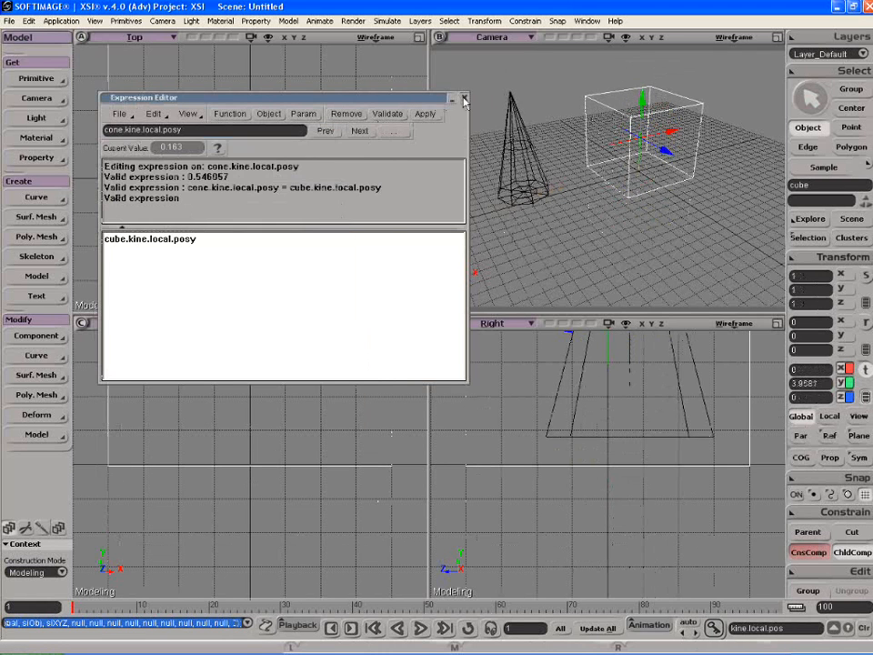
Step: Close the cone's Y position expression editor
{"action": "left_click", "coordinate": [462, 97]}
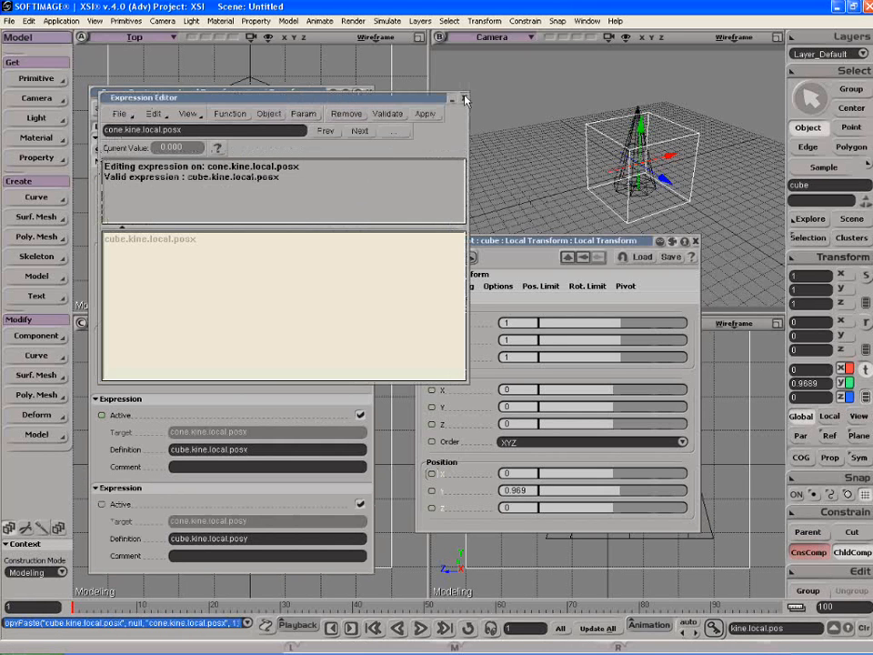
Step: Close the X position expression editor so both objects show matching X and Y (-0.519, 0.969)
{"action": "left_click", "coordinate": [464, 97]}
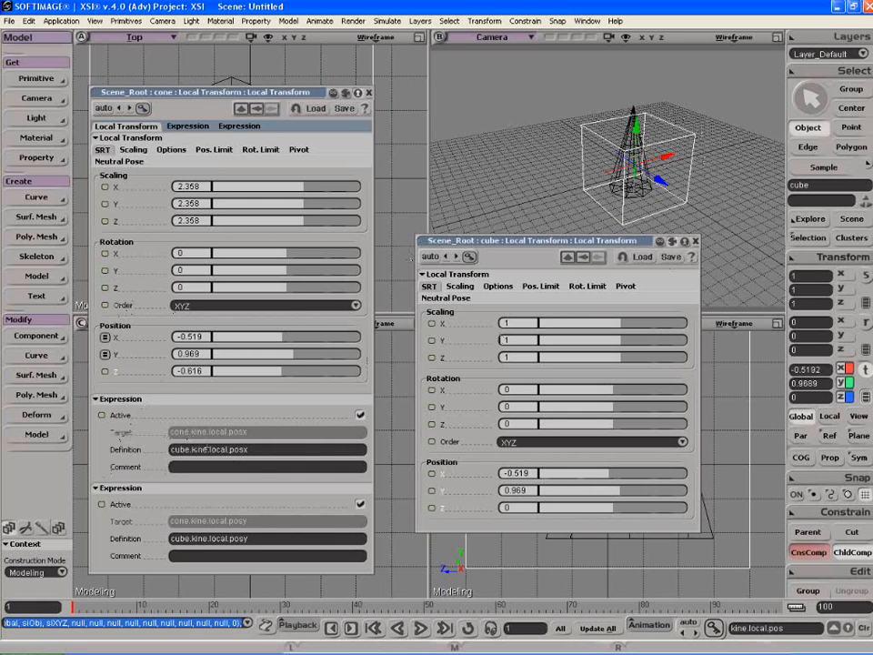
Step: Change the cone's X expression to cube.kine.local.posx + 5, then close its Local Transform panel
{"action": "double_click", "coordinate": [207, 449]}
{"action": "type", "text": " + 5"}
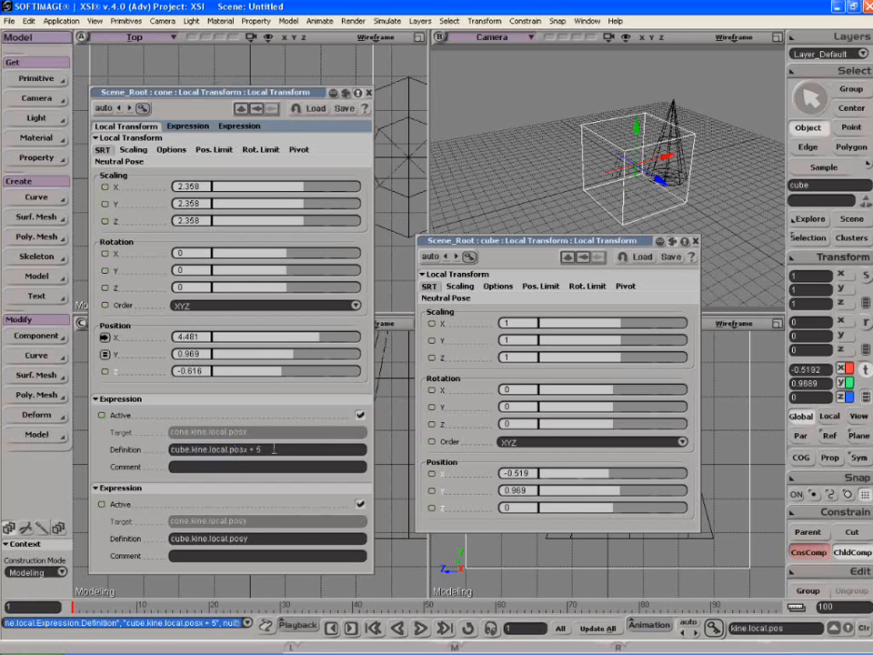
{"action": "mouse_move", "coordinate": [300, 168]}
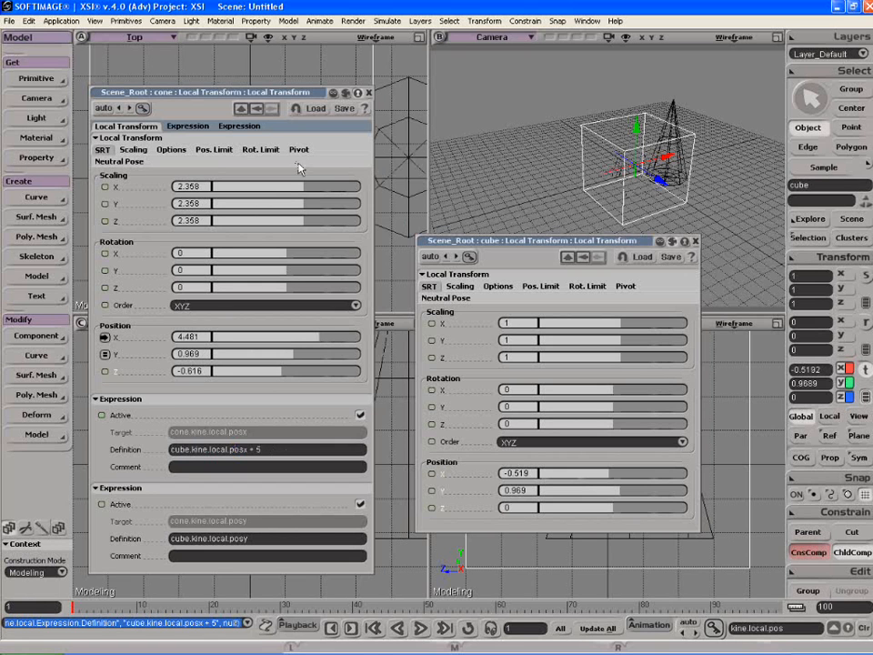
{"action": "left_click", "coordinate": [369, 92]}
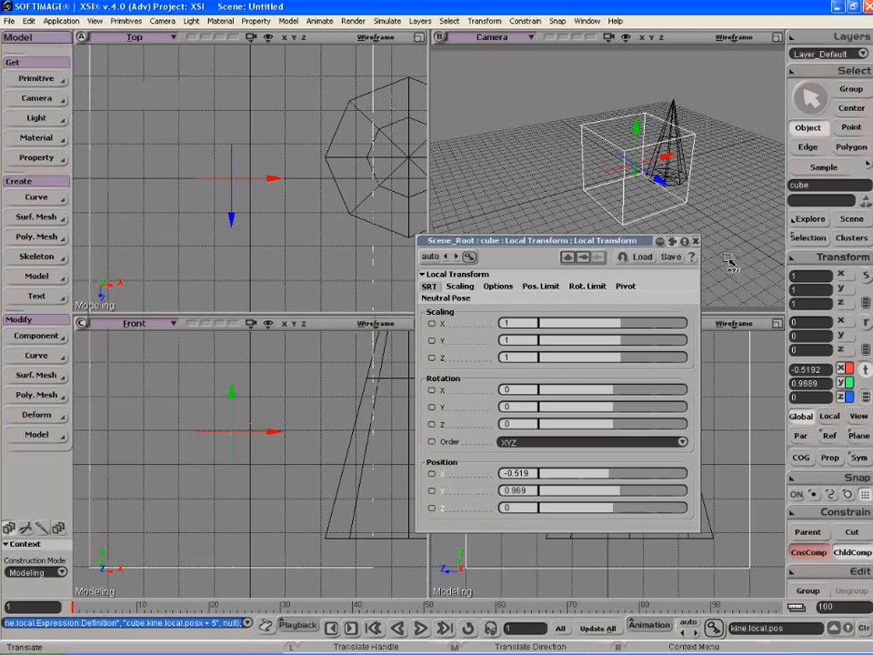